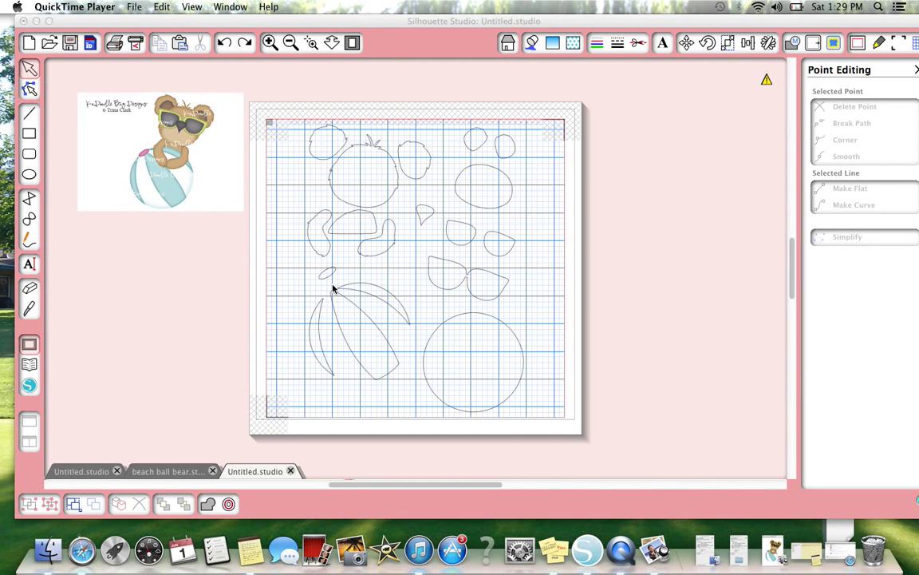
mouse_move(408, 237)
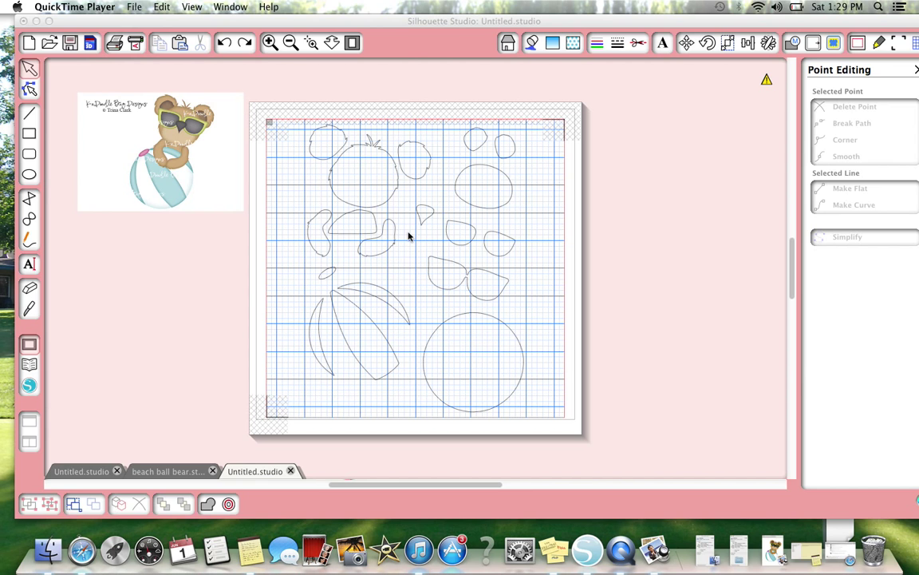
mouse_move(300, 210)
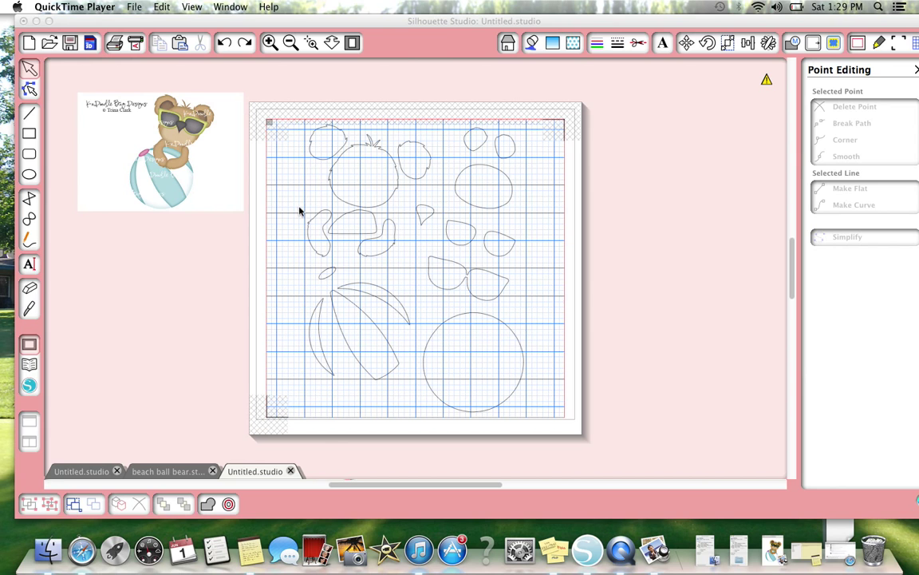
mouse_move(245, 189)
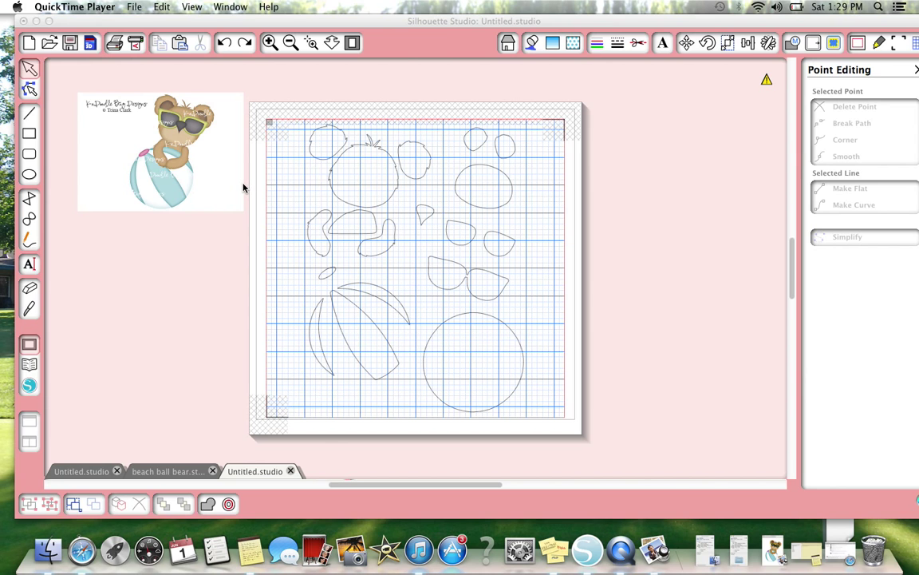
mouse_move(238, 185)
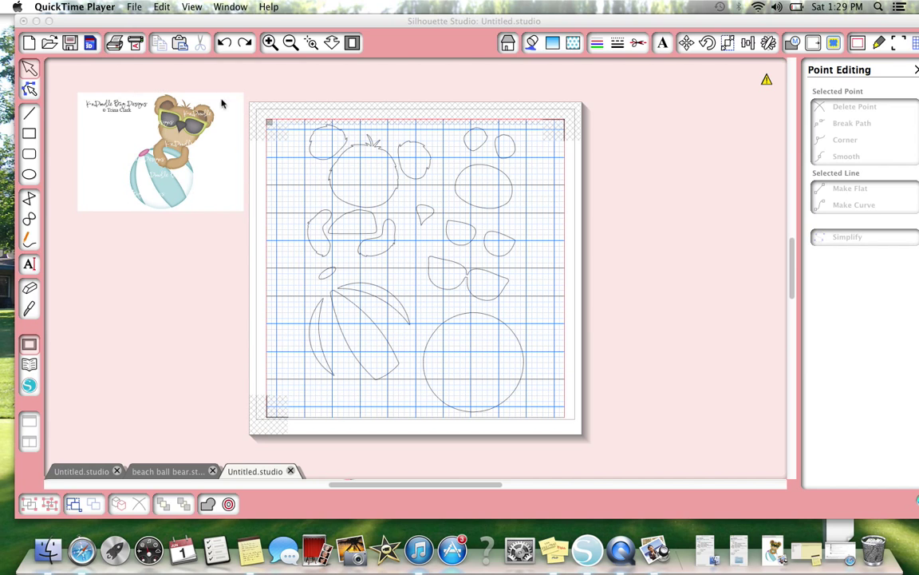
mouse_move(152, 128)
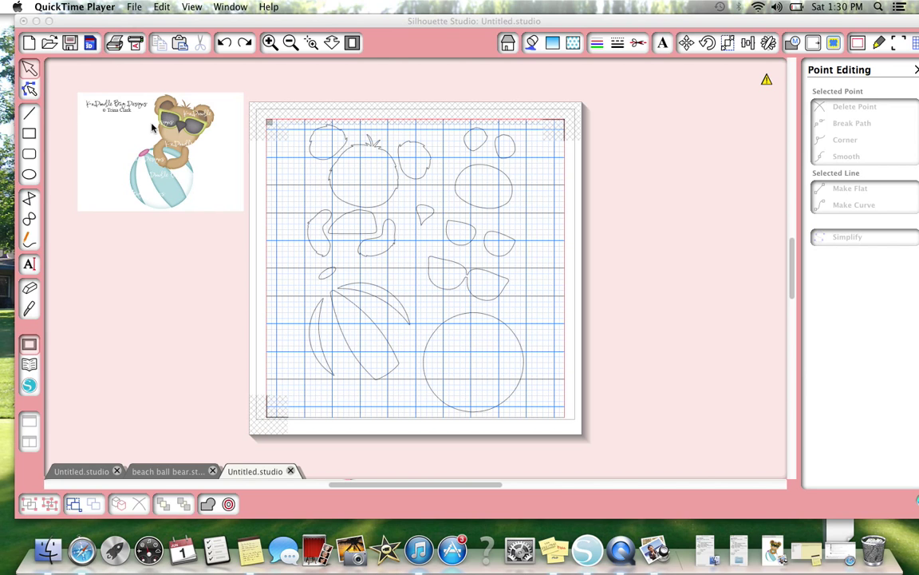
mouse_move(324, 139)
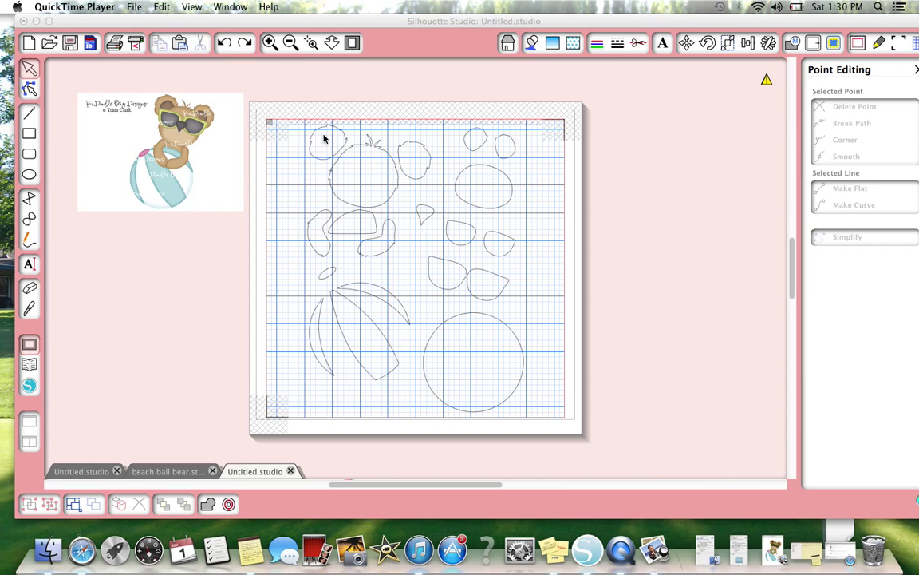
mouse_move(361, 192)
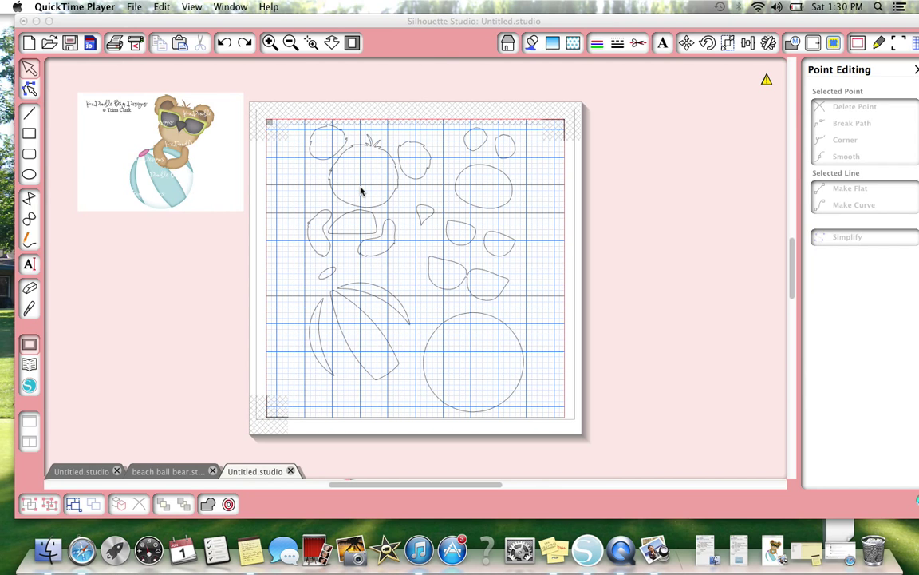
mouse_move(328, 209)
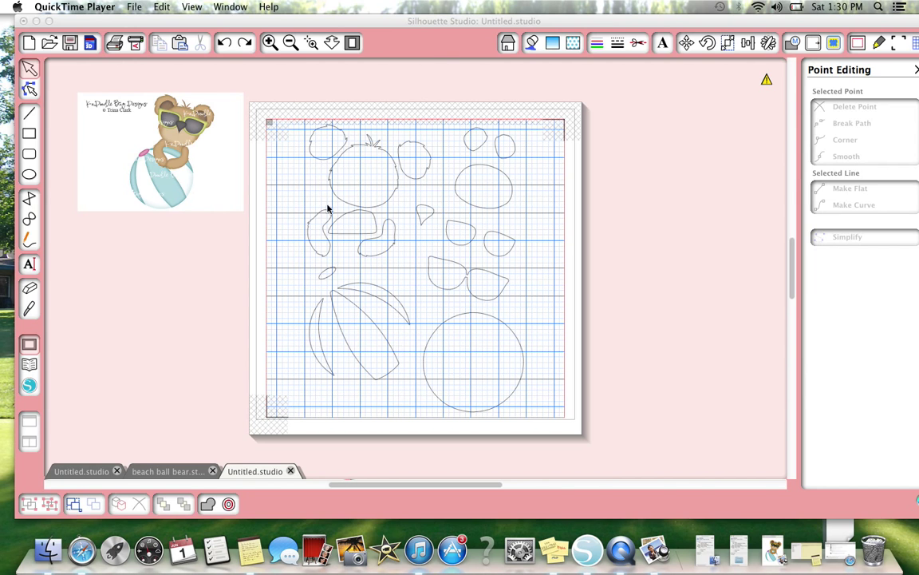
mouse_move(405, 201)
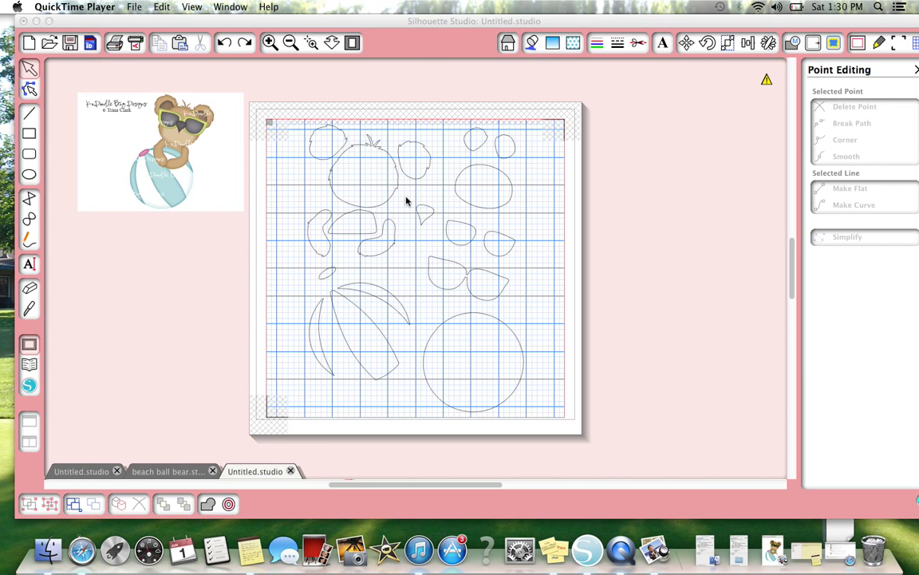
mouse_move(443, 311)
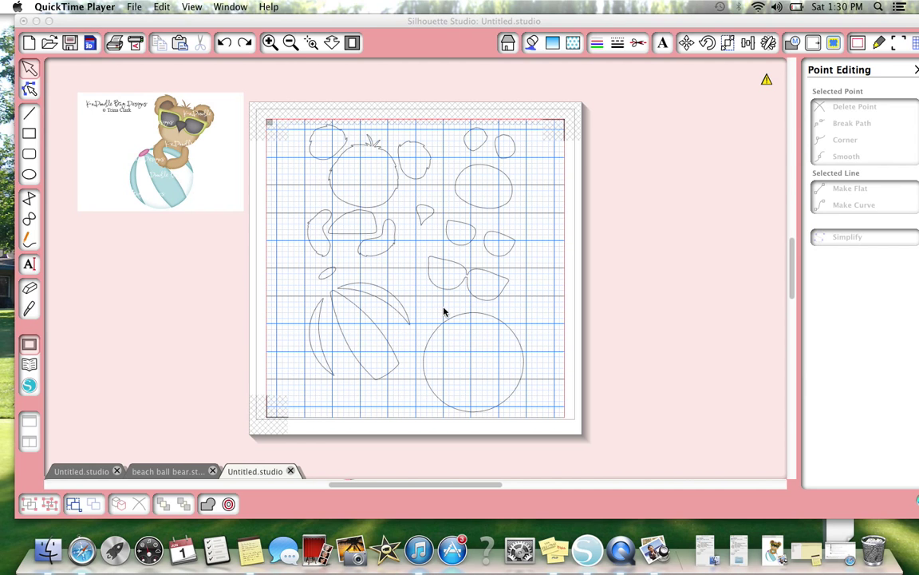
mouse_move(521, 253)
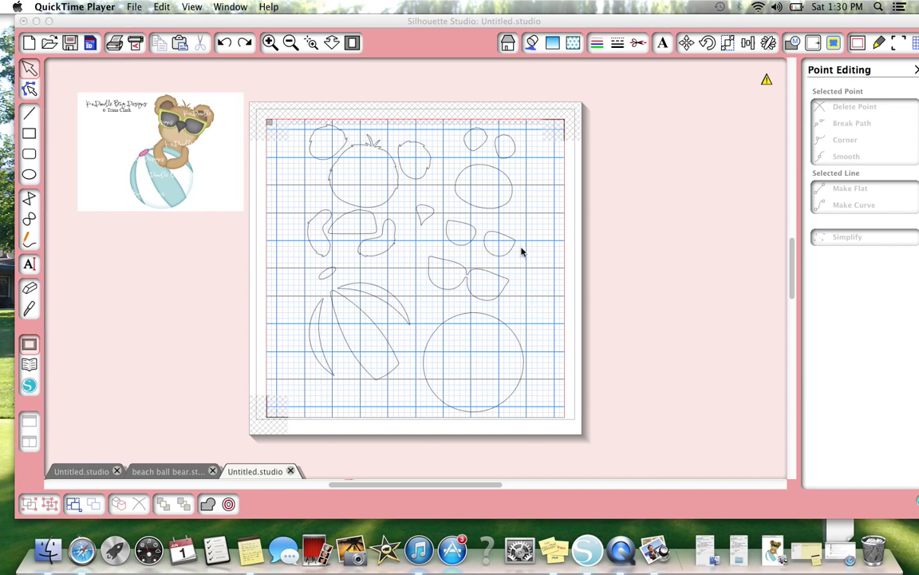
mouse_move(428, 198)
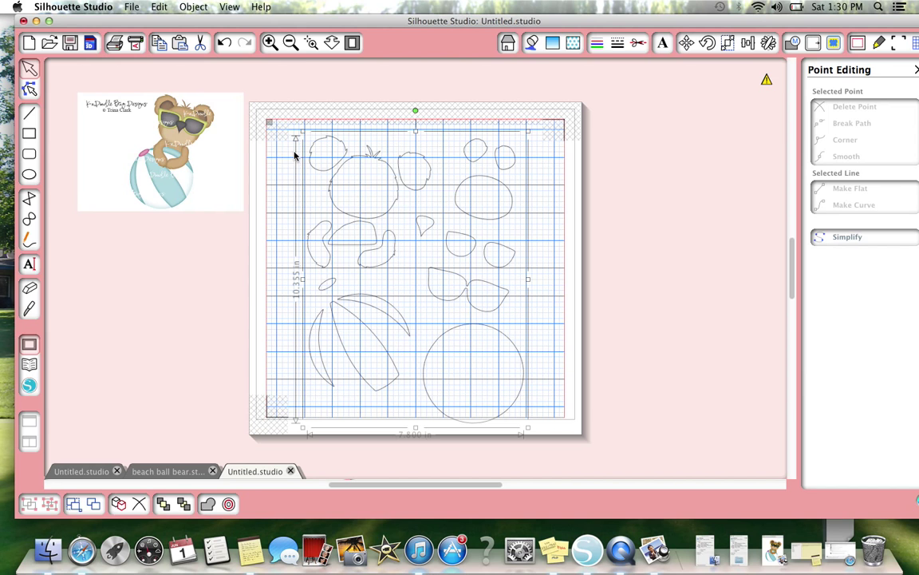
mouse_move(449, 180)
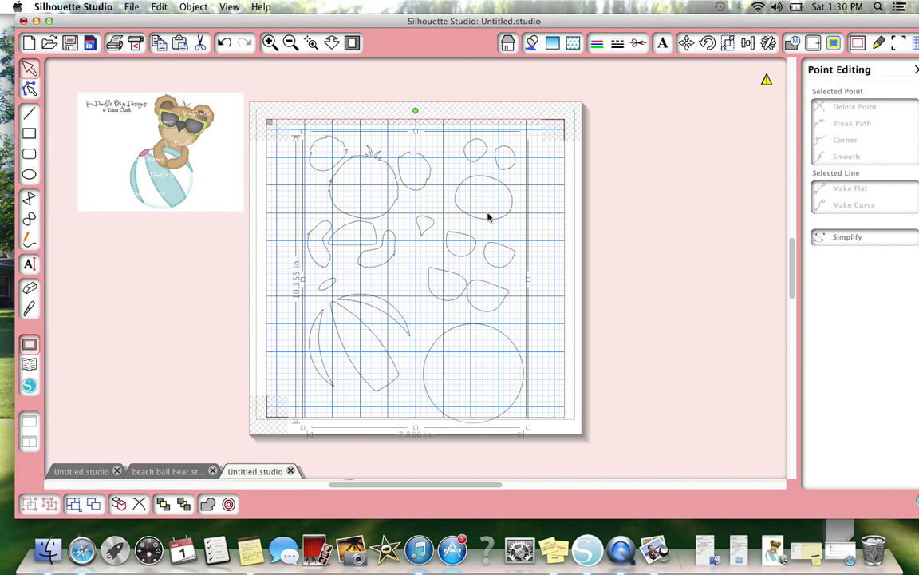
Bring up the right-click editing menu on the outline design, dismiss it, and reopen it.
right_click(489, 217)
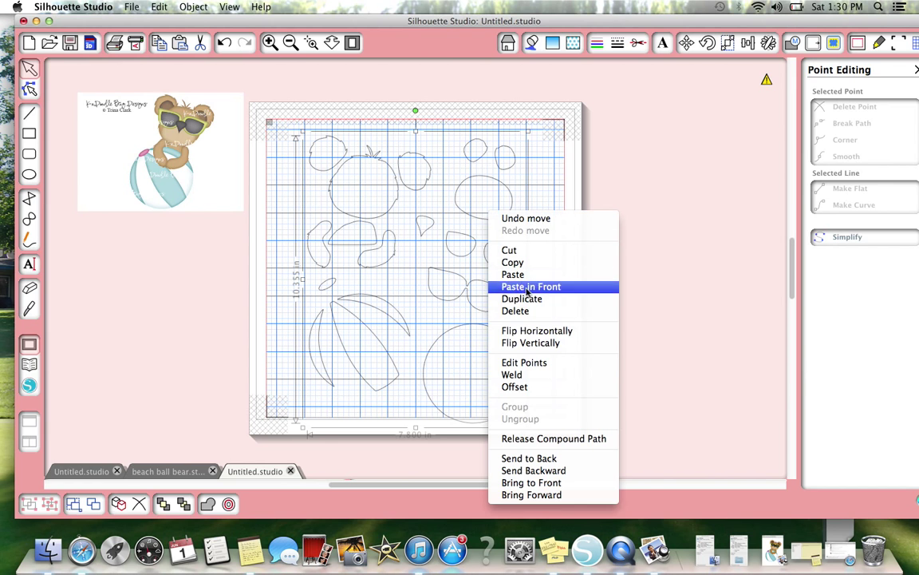
mouse_move(530, 418)
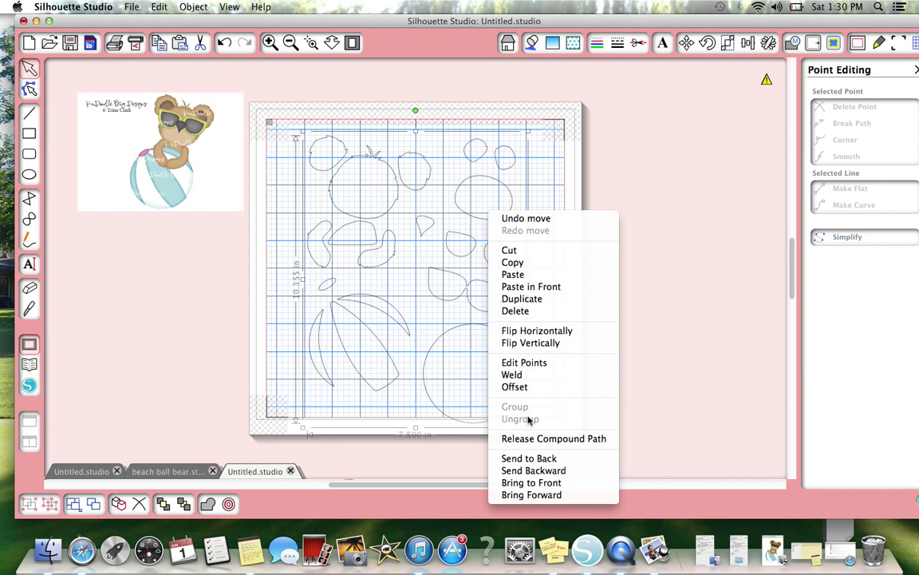
left_click(532, 495)
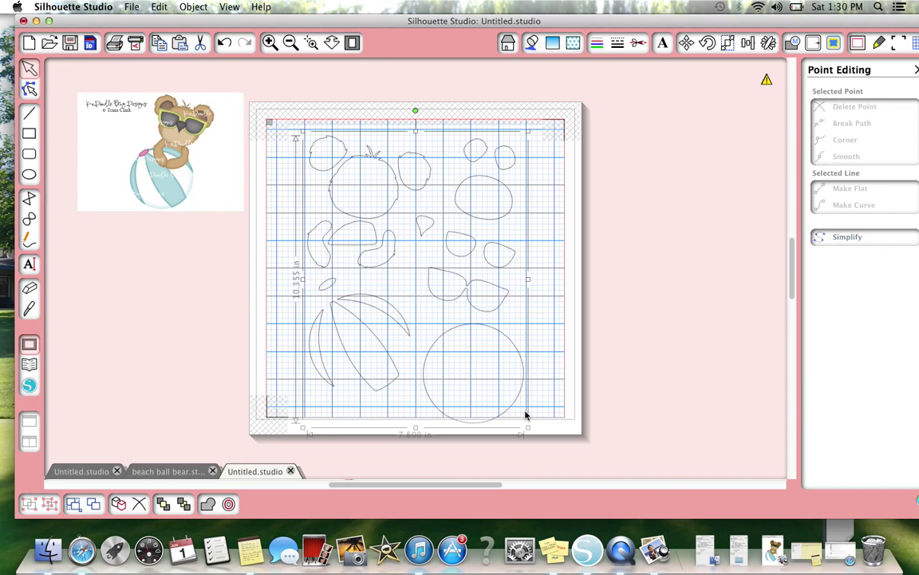
right_click(493, 249)
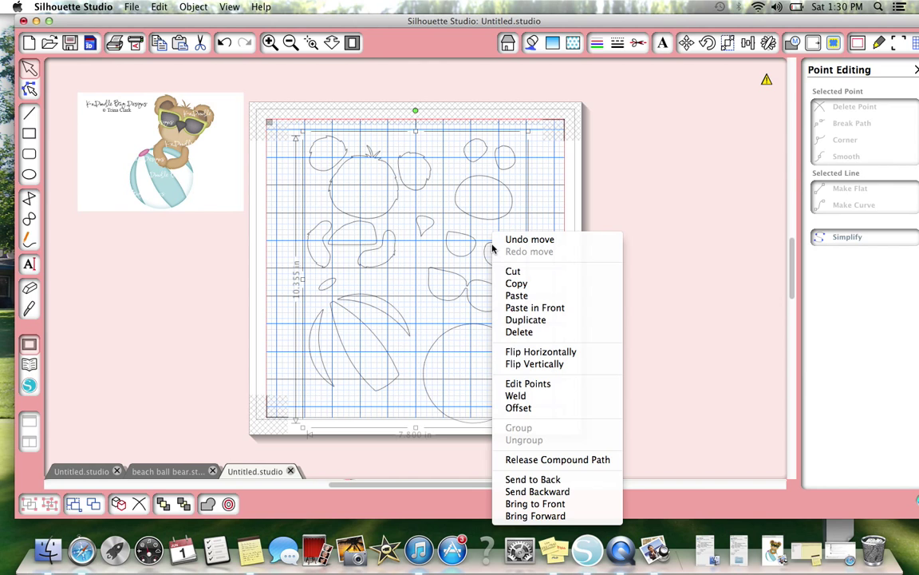
mouse_move(535, 307)
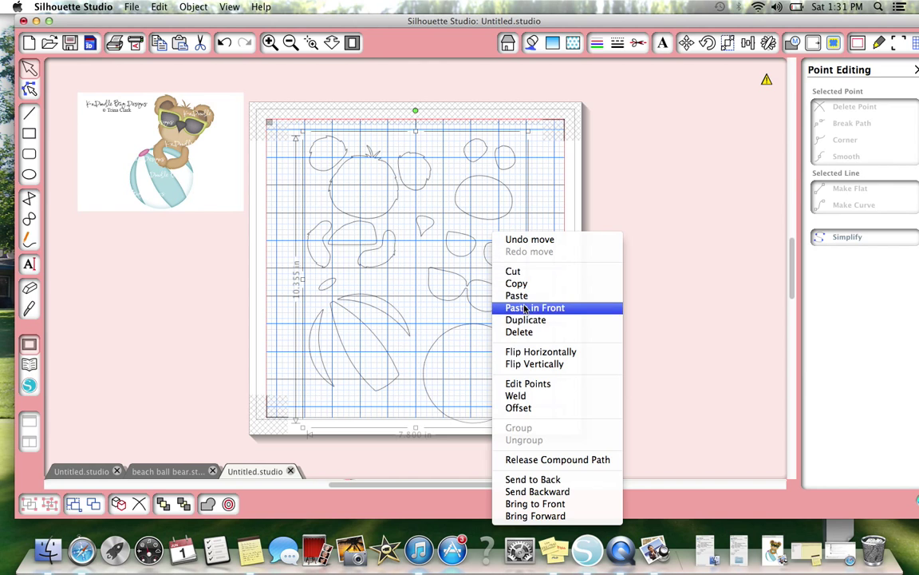
mouse_move(557, 460)
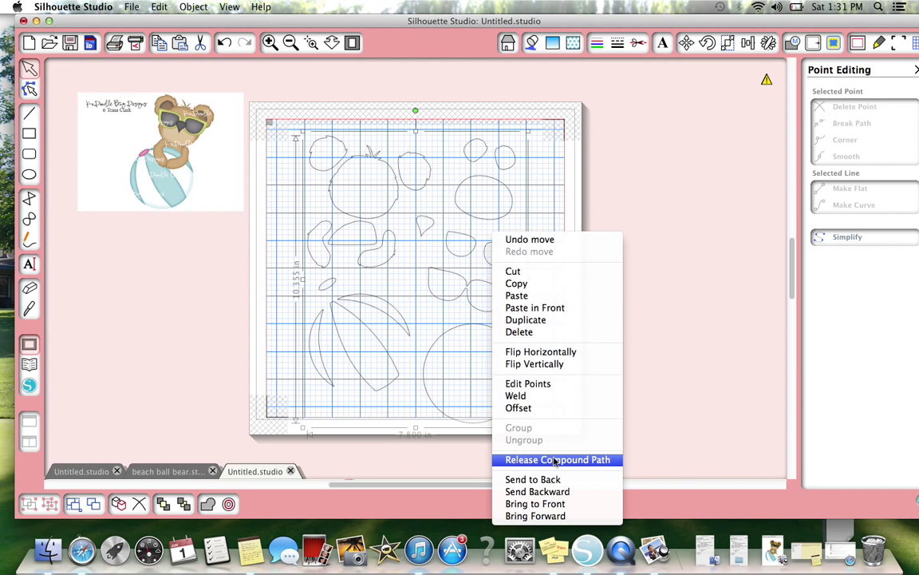
Release the compound path and select individual bear pieces to confirm they are separate.
left_click(558, 460)
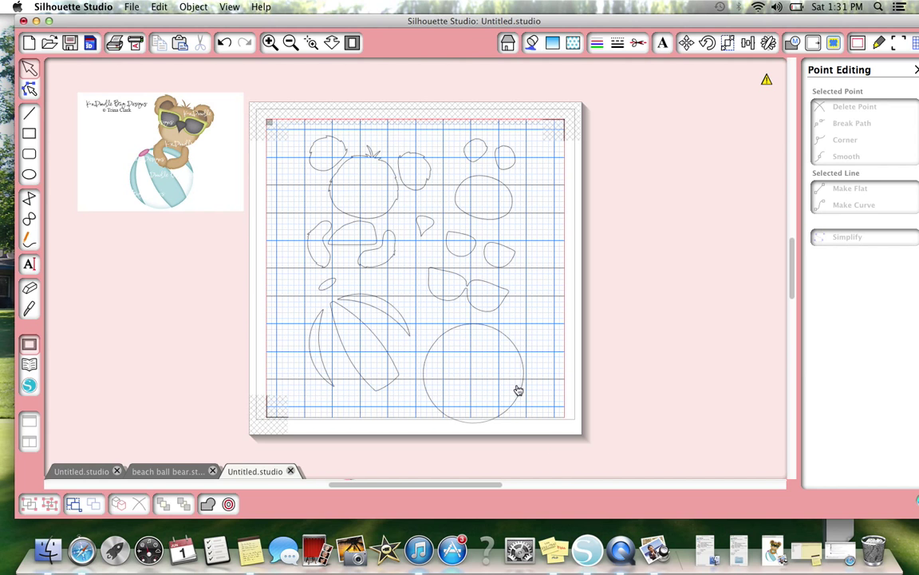
left_click(482, 200)
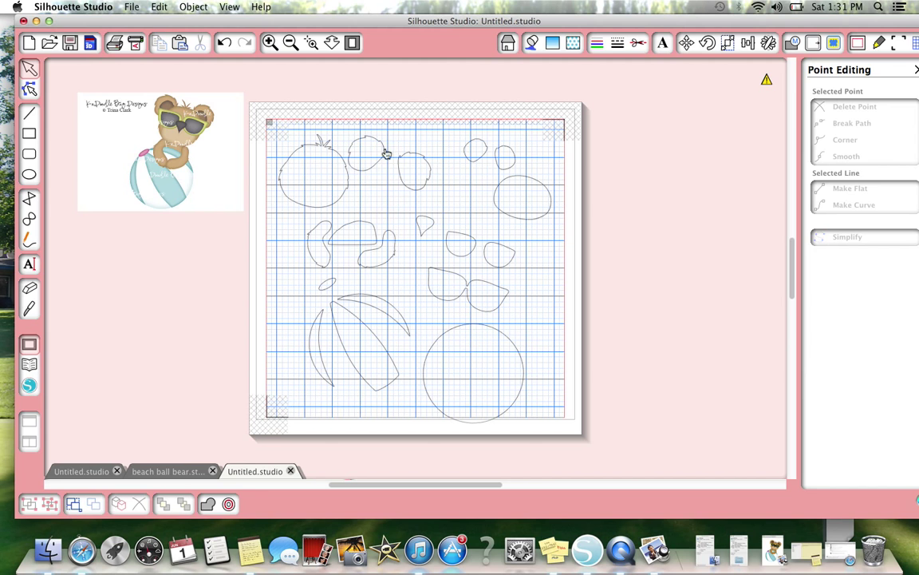
left_click(363, 179)
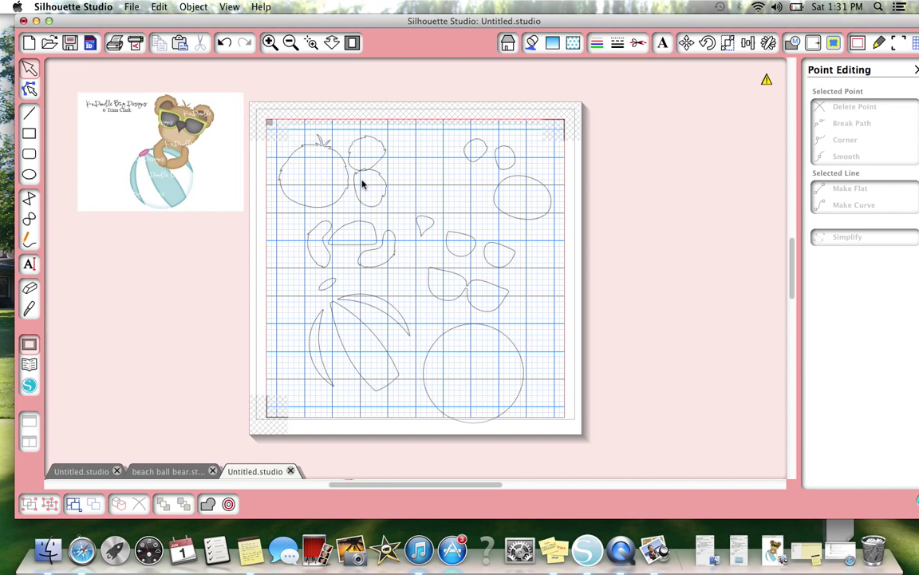
mouse_move(118, 164)
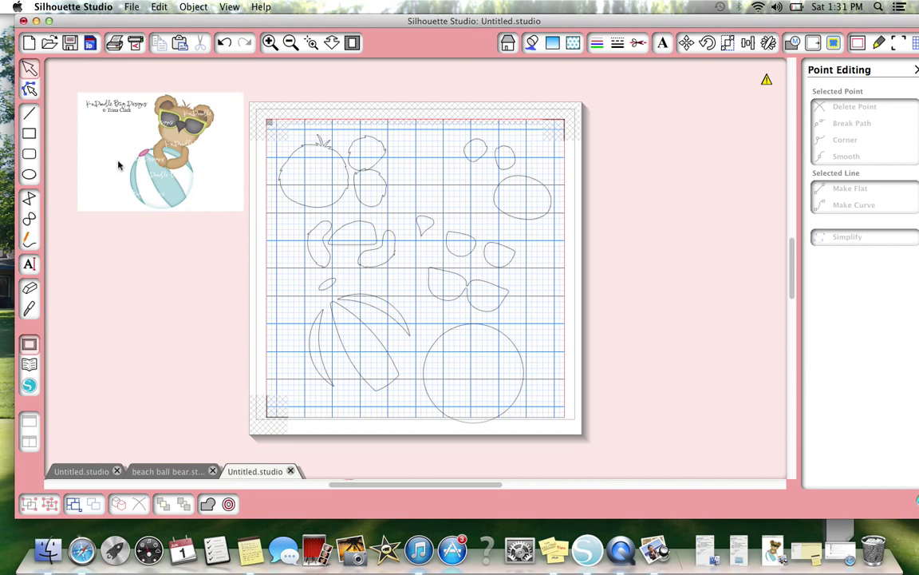
mouse_move(179, 179)
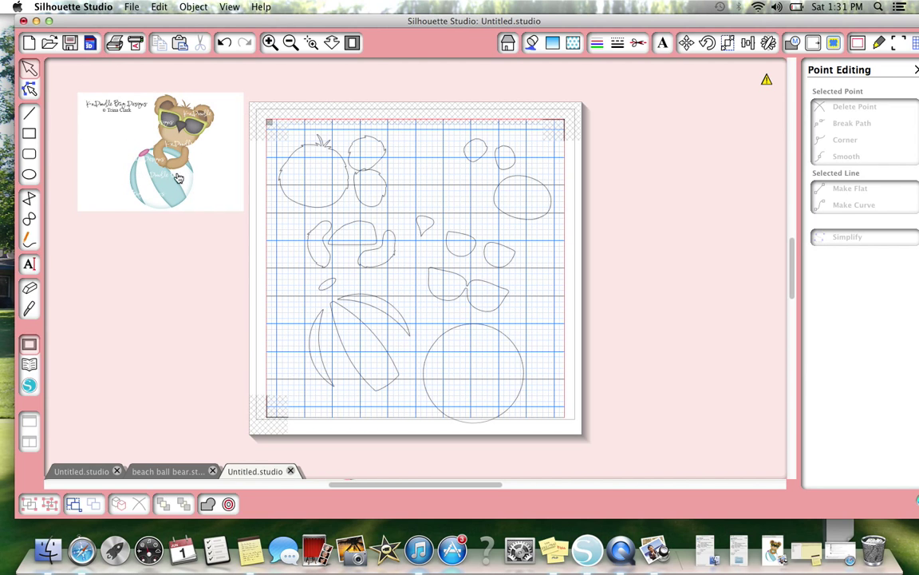
mouse_move(206, 156)
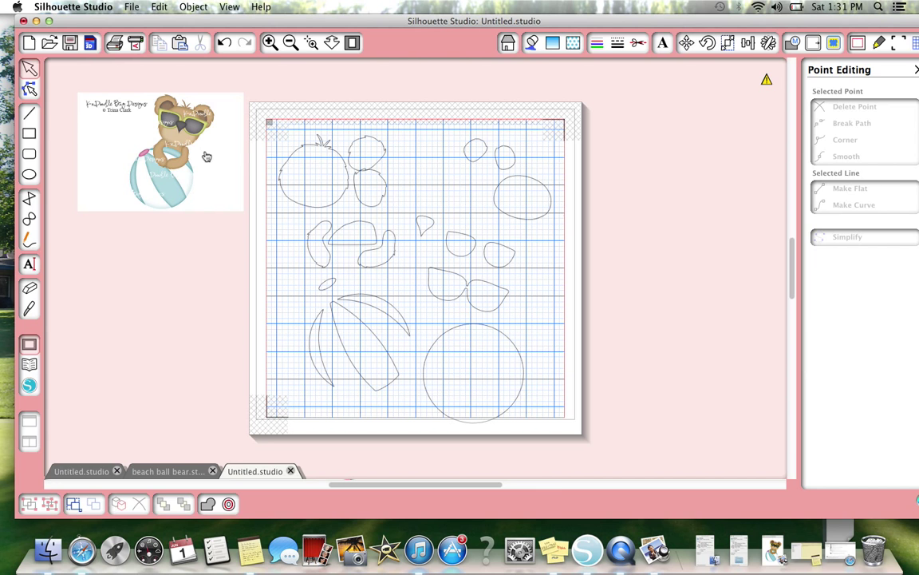
mouse_move(185, 455)
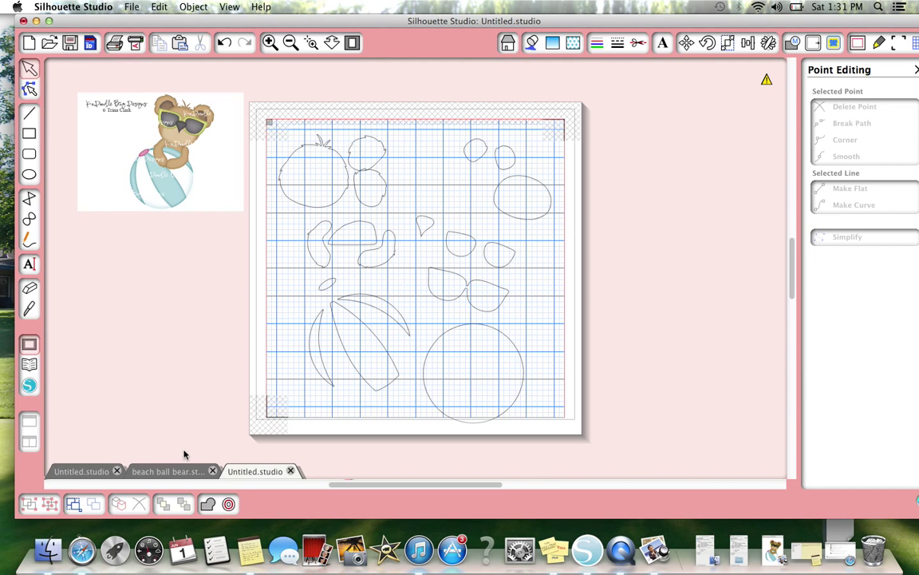
In the colored beach ball bear file, move the brown pieces under the grey sunglasses and reposition the black nose.
left_click(167, 471)
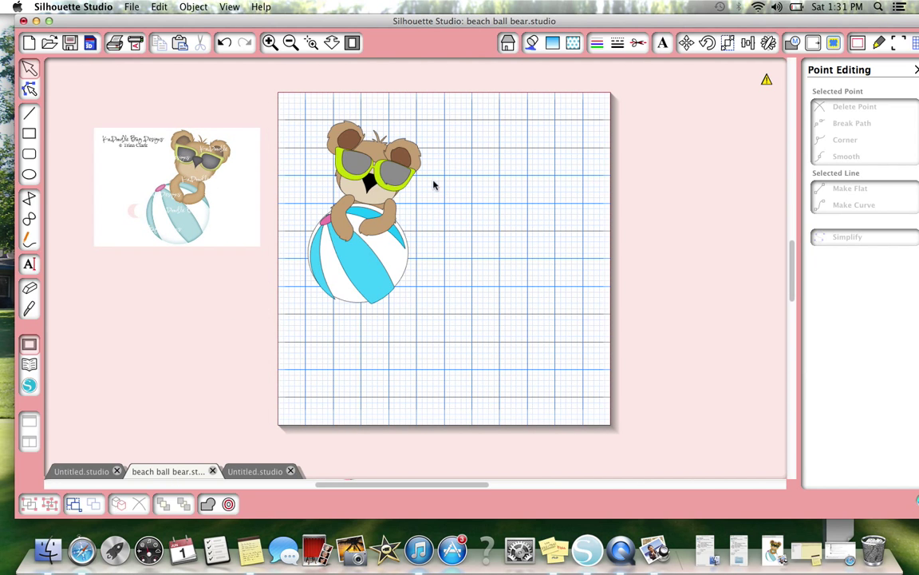
mouse_move(396, 176)
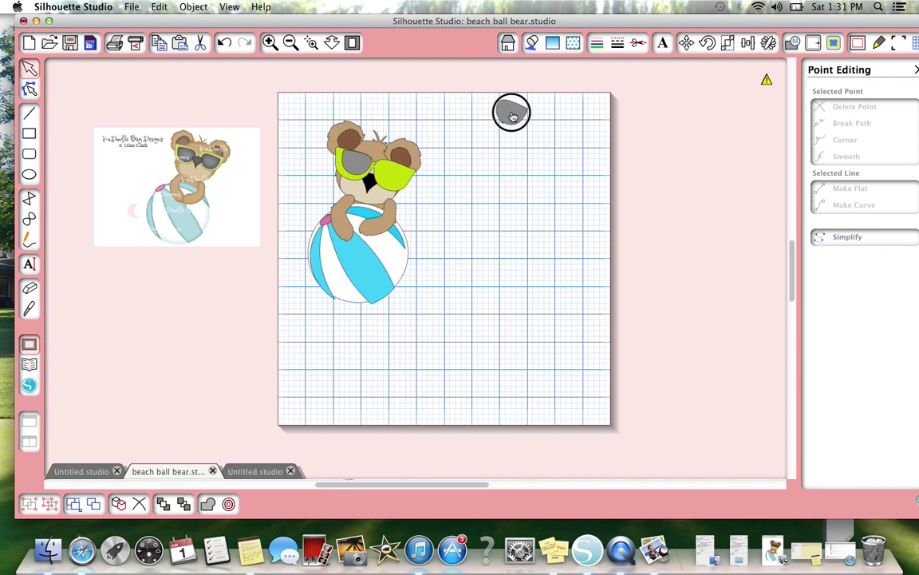
left_click(533, 43)
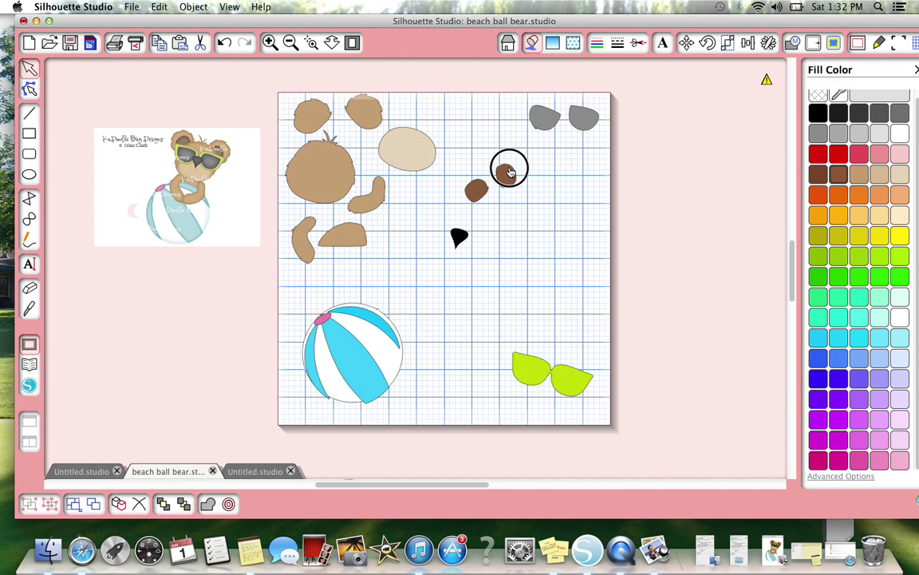
left_click_drag(507, 169, 550, 203)
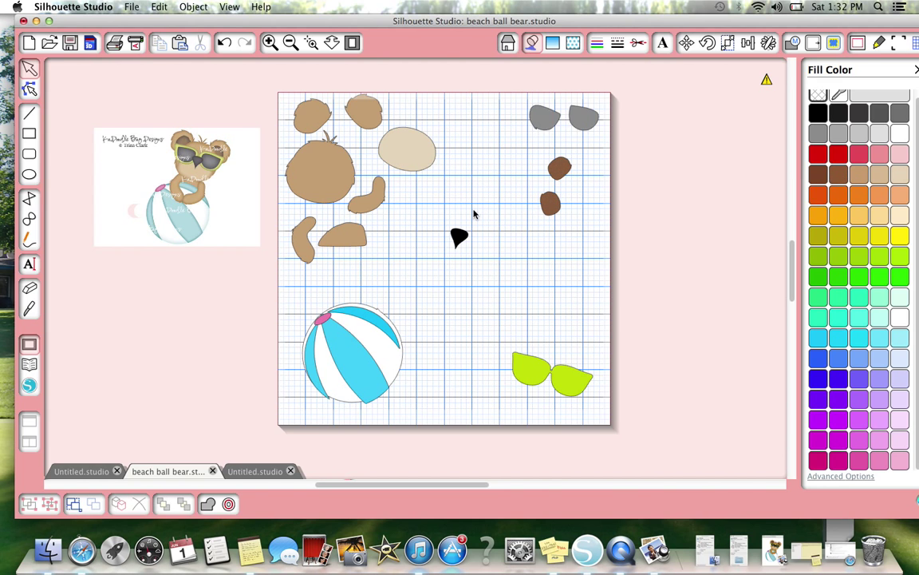
left_click_drag(459, 238, 465, 249)
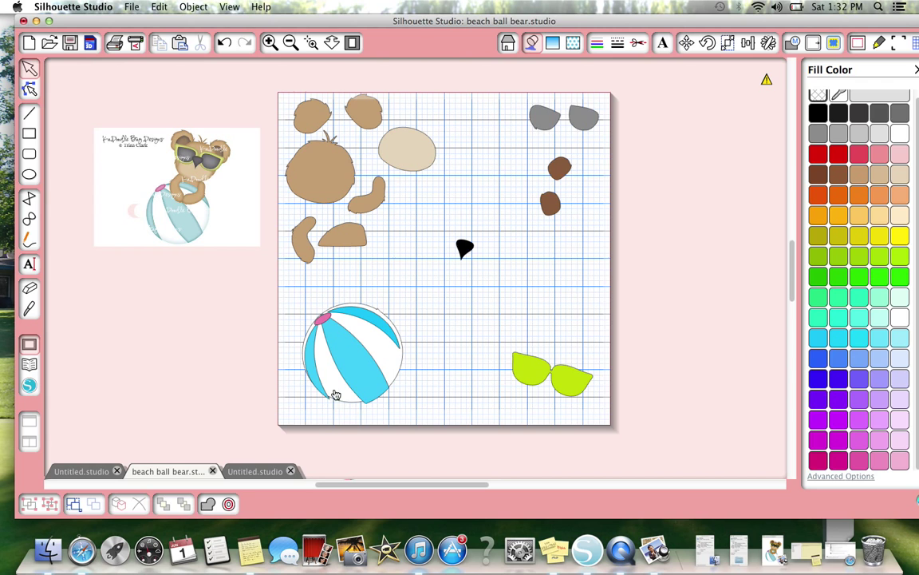
mouse_move(135, 466)
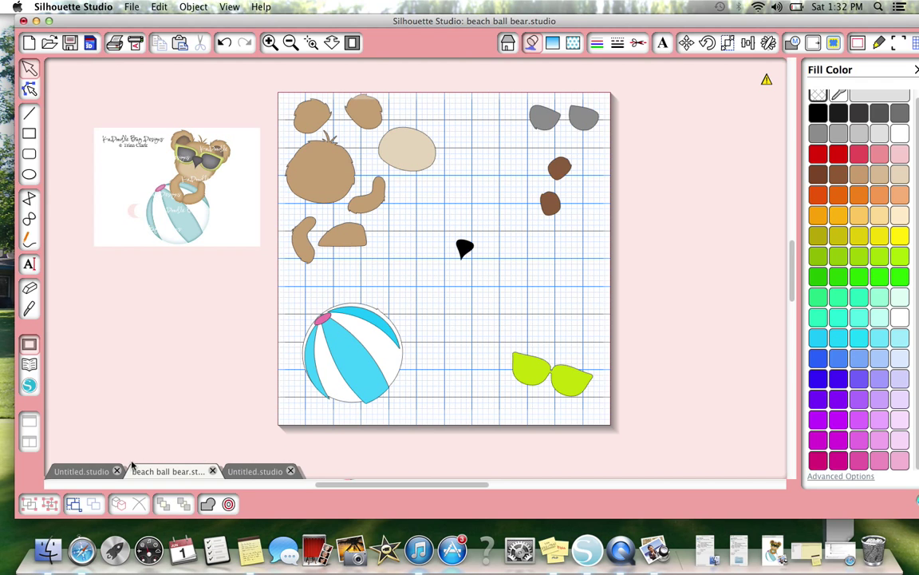